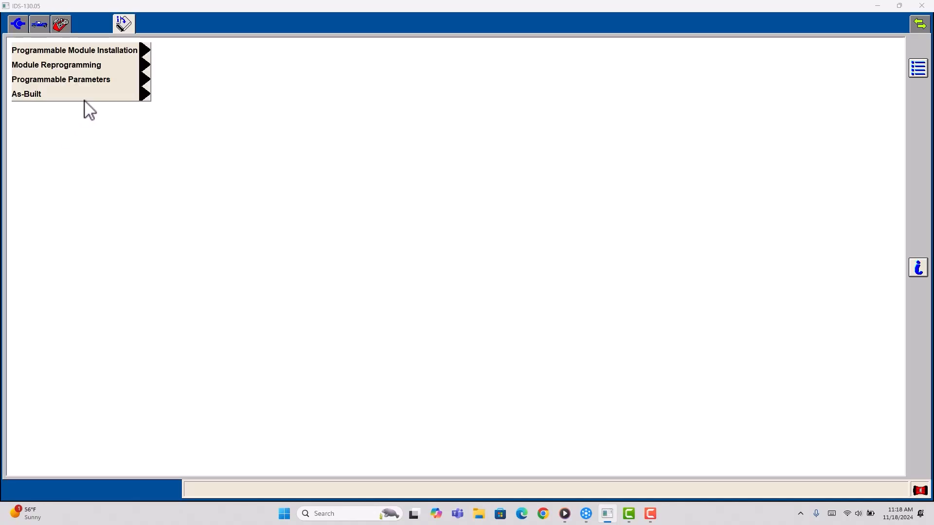
mouse_move(595, 40)
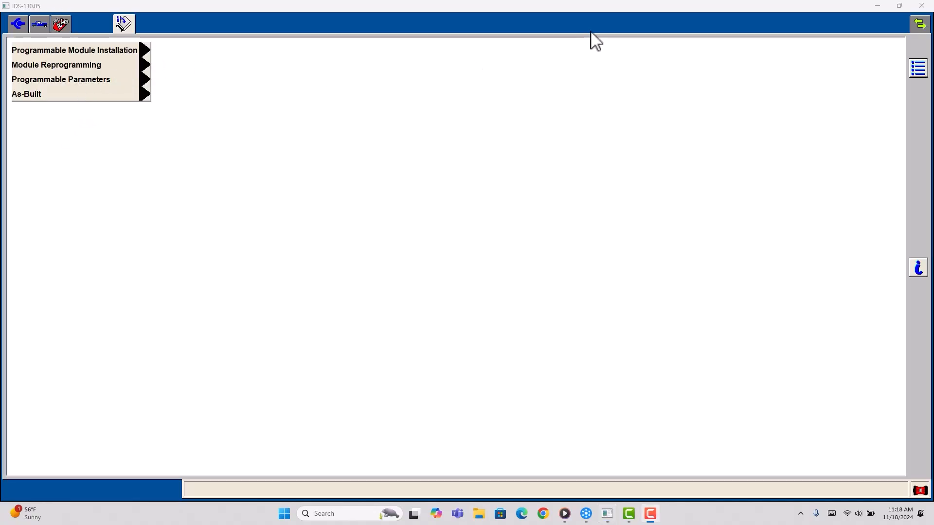
mouse_move(160, 62)
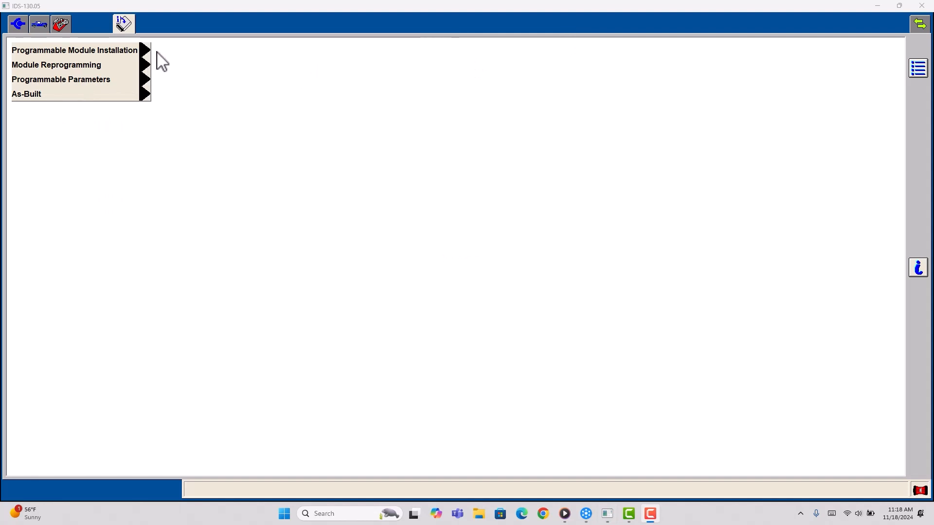
mouse_move(773, 16)
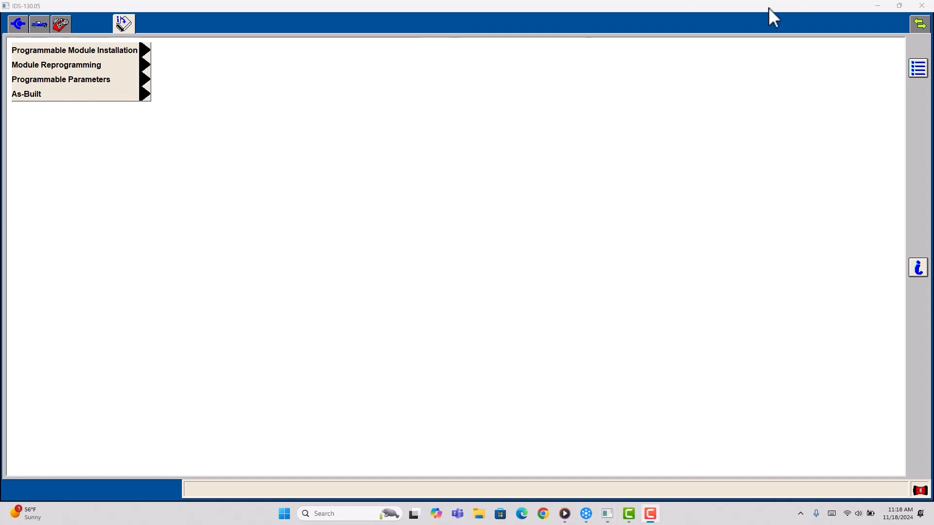
mouse_move(77, 62)
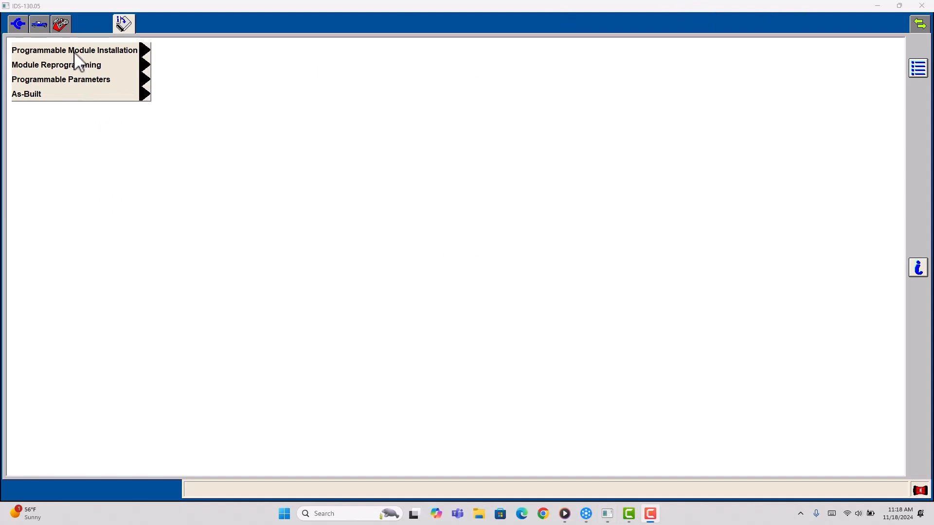
Start Programmable Module Installation, listing ABS, APIM, GEM/SJB, PCM and RCM modules
left_click(74, 49)
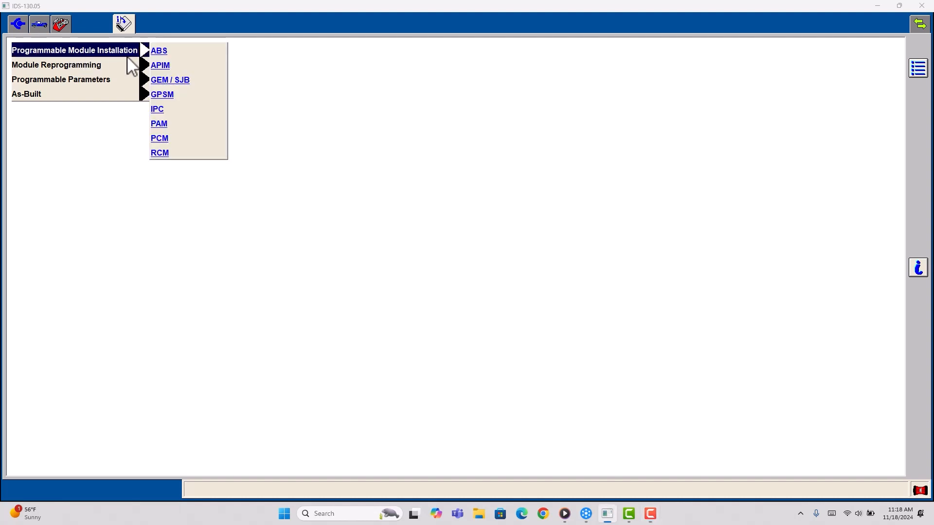
mouse_move(166, 152)
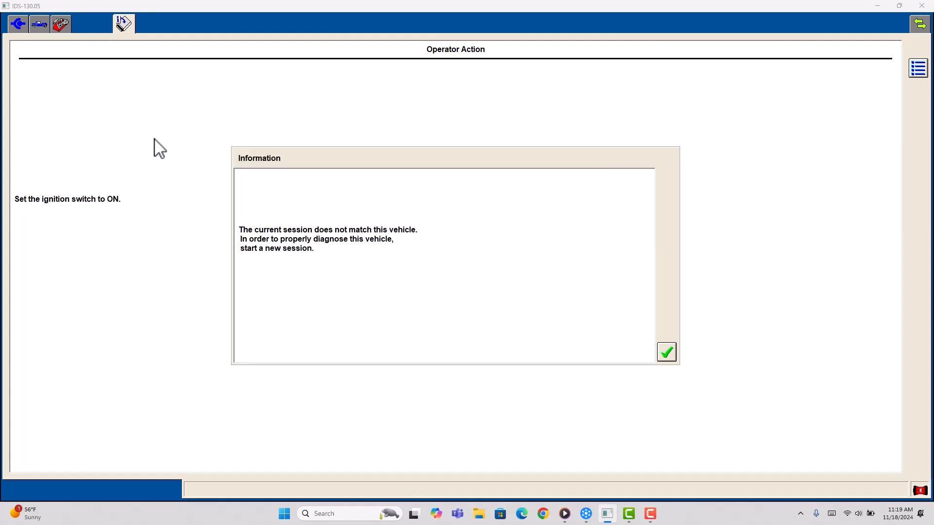
mouse_move(640, 343)
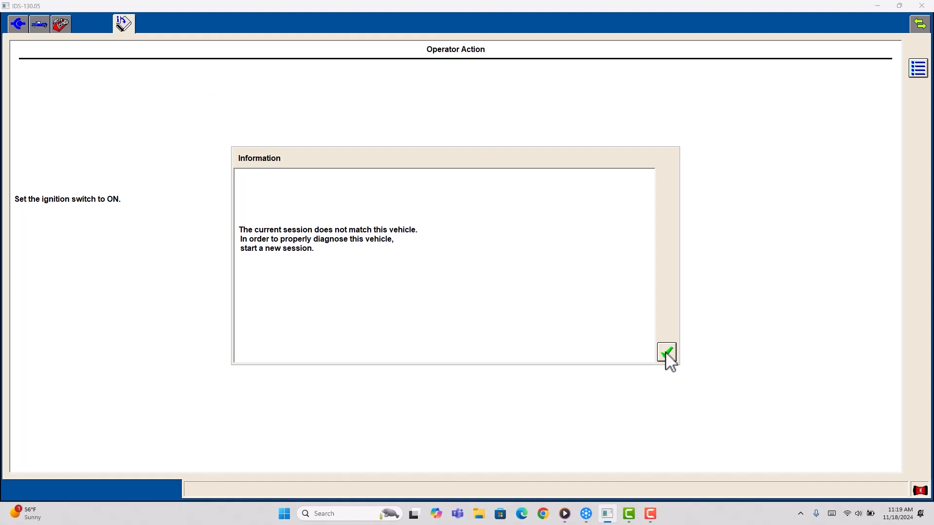
Acknowledge the session-mismatch warning and exit IDS from the Toolbox
left_click(665, 352)
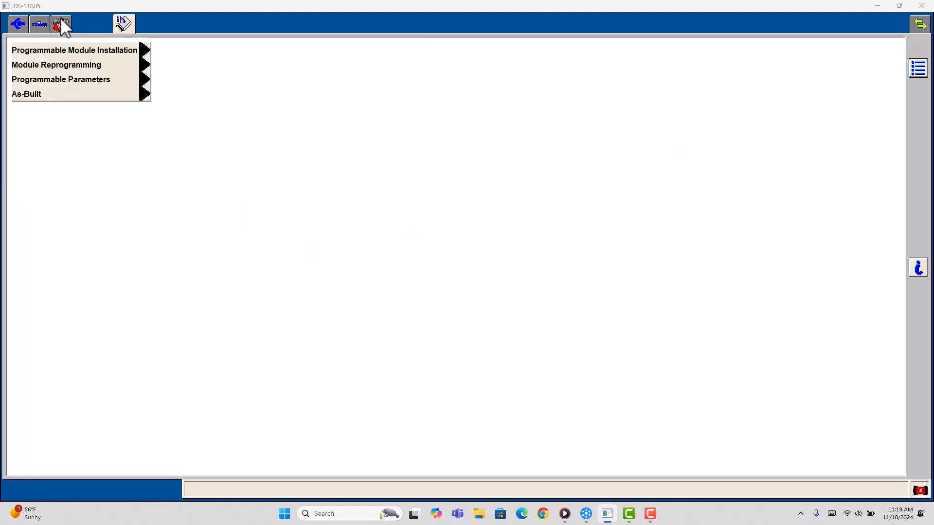
left_click(59, 23)
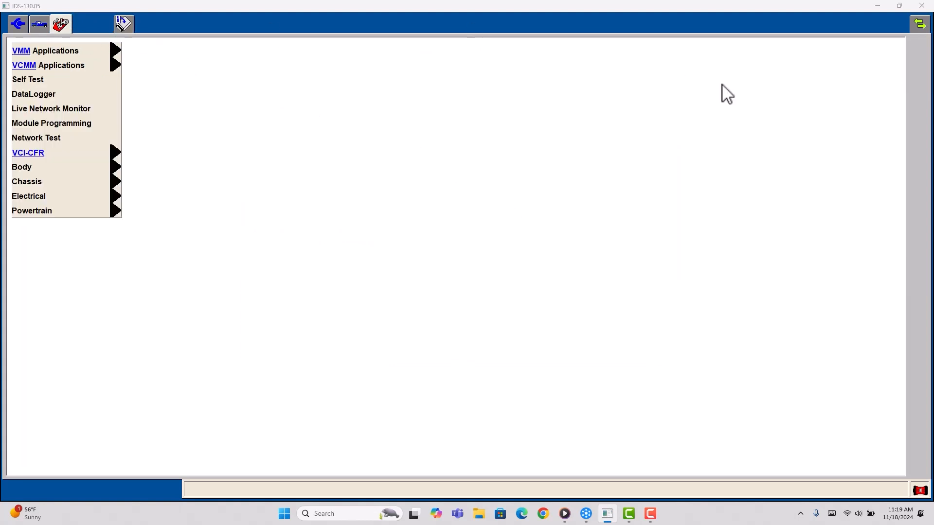
left_click(920, 5)
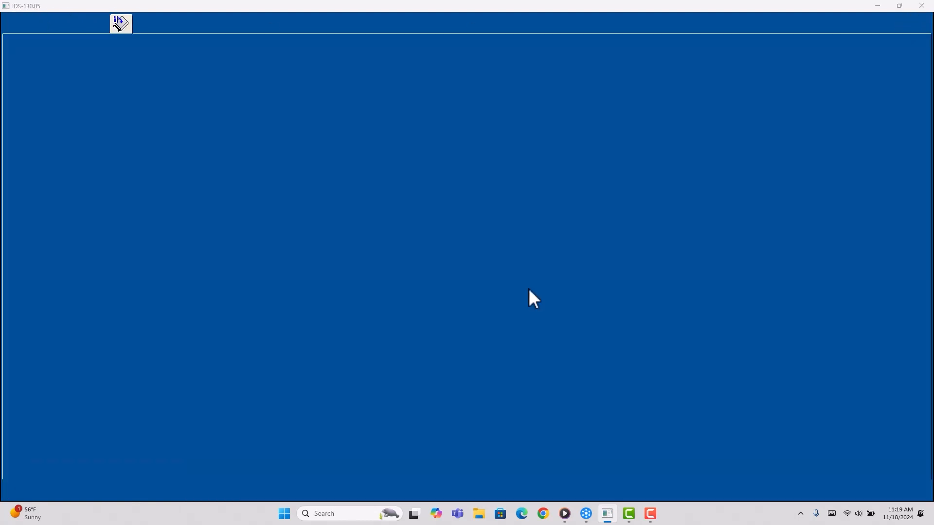
Relaunch IDS from the desktop keeping Ford-VCM-II and VCM I and VMM interfaces
left_click(927, 6)
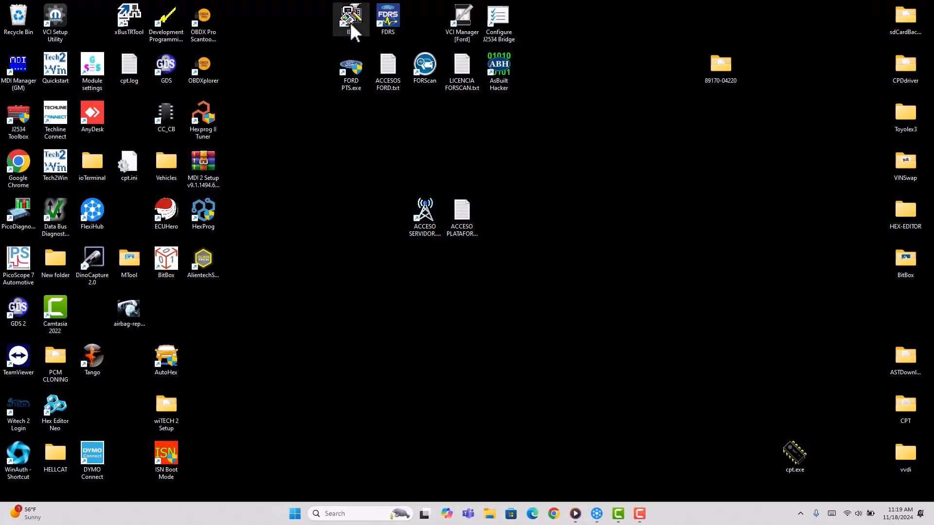
double_click(350, 16)
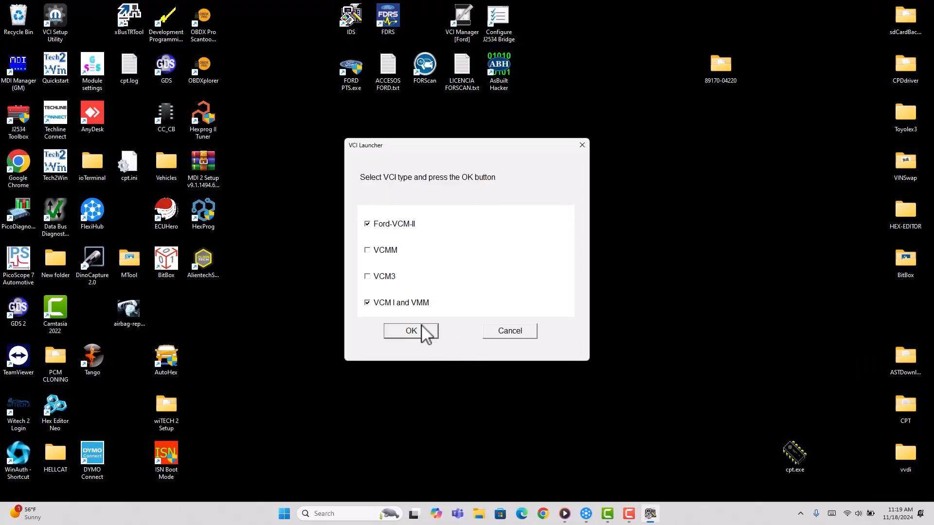
left_click(410, 330)
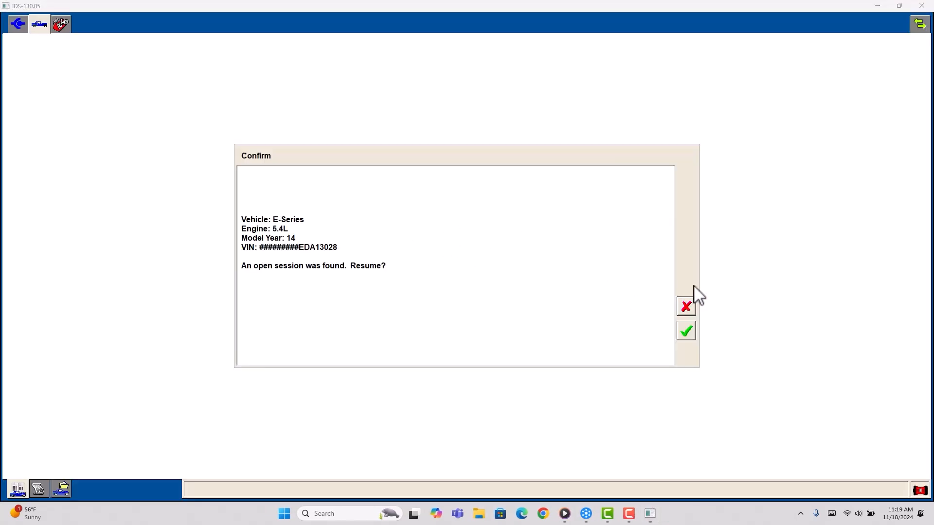
Decline resuming the 2014 E-Series 5.4L session and delete it instead
left_click(685, 306)
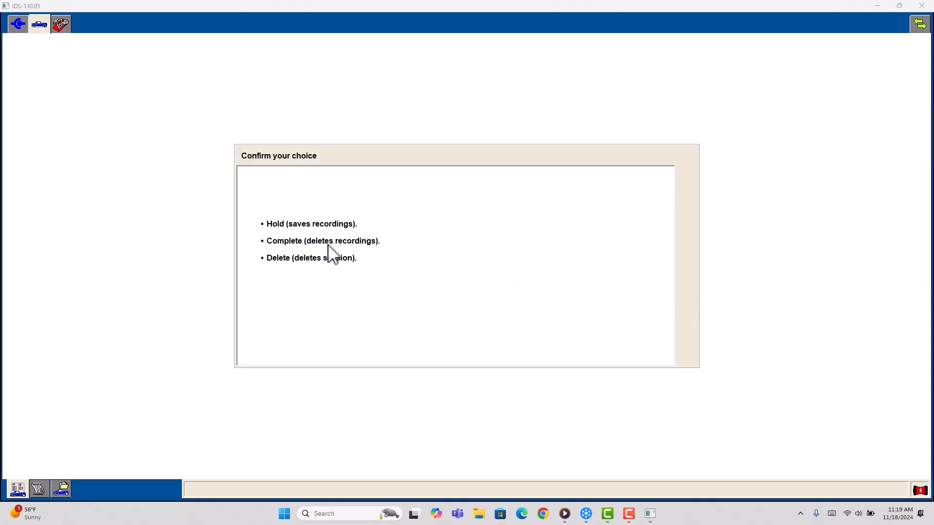
left_click(309, 257)
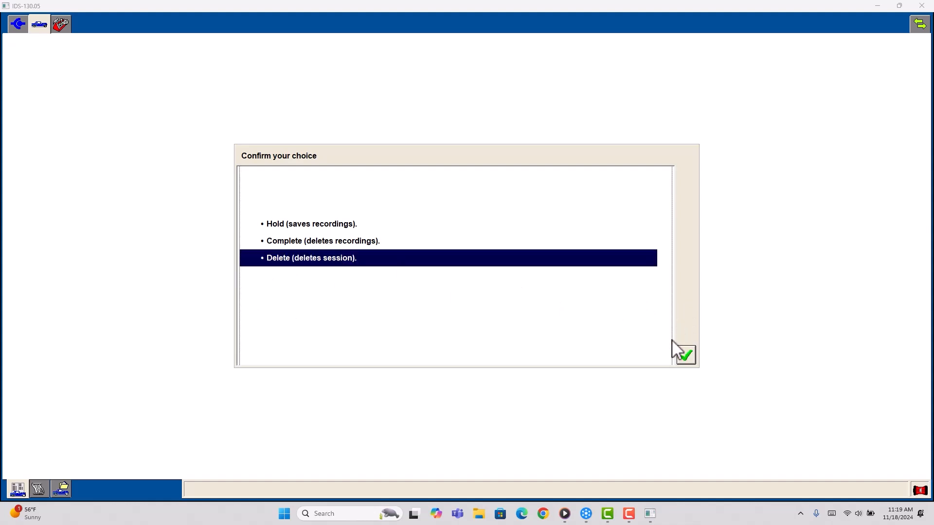
left_click(684, 355)
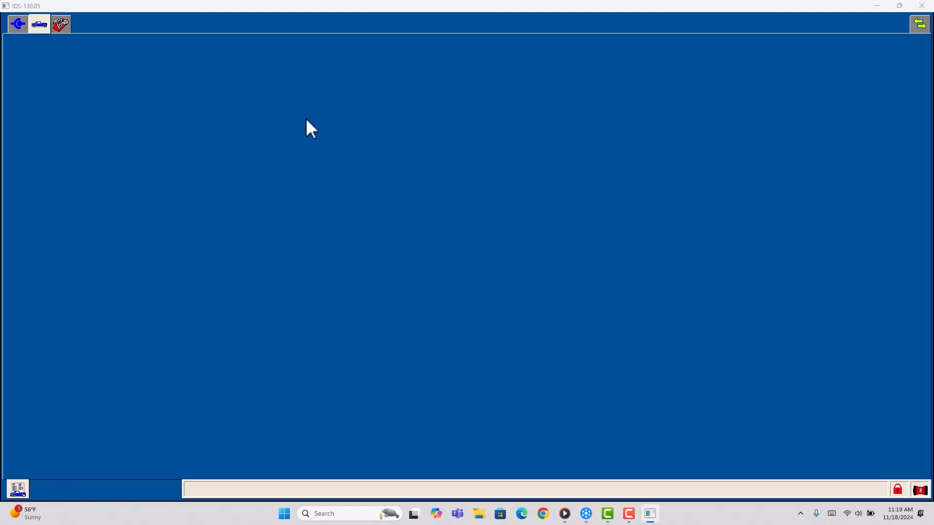
left_click(38, 23)
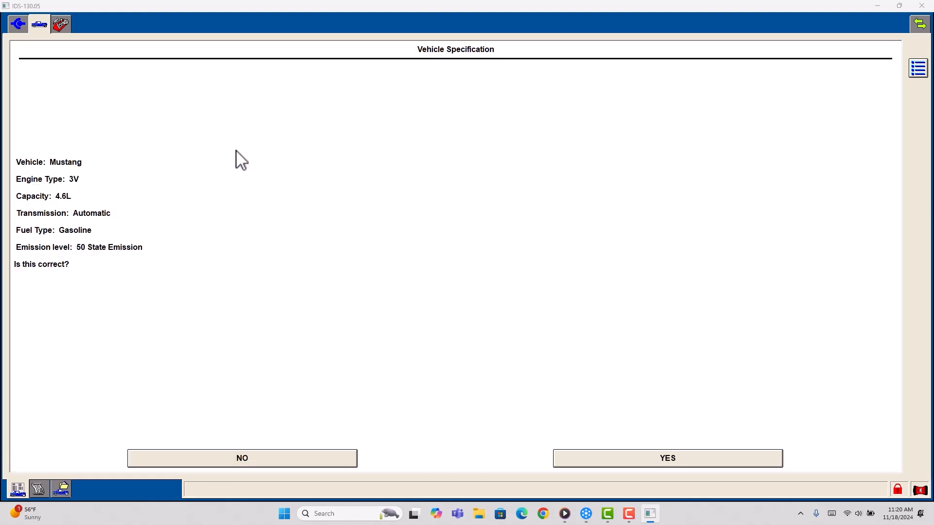
Confirm YES on the Mustang 3V 4.6L specification to reach the VIN/RO/odometer page
left_click(666, 458)
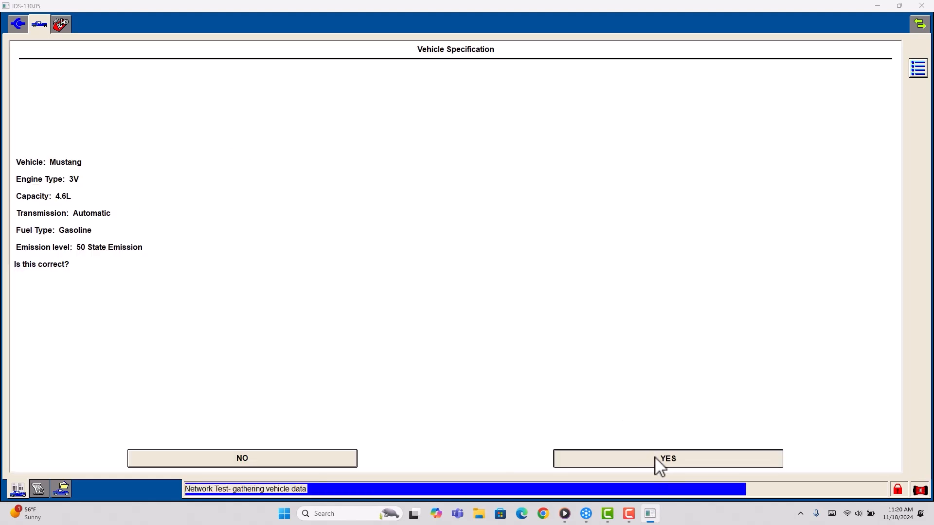
left_click(666, 458)
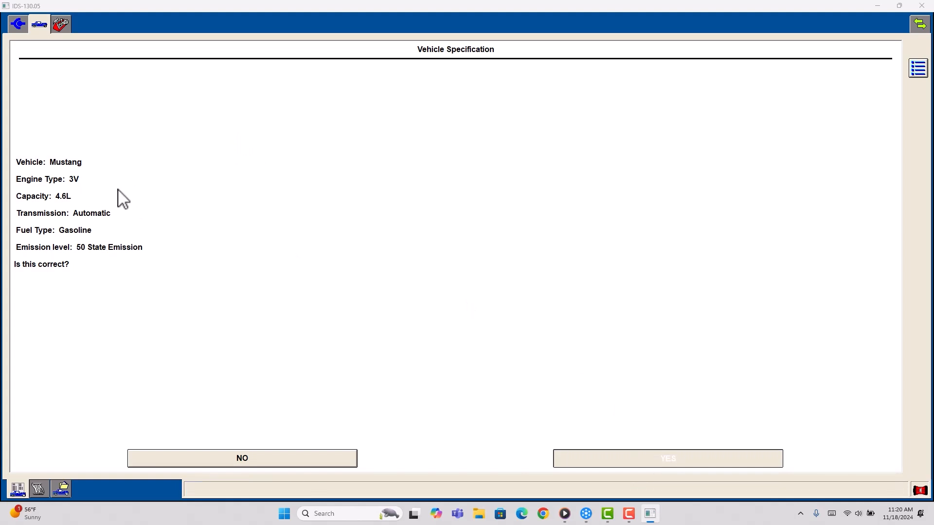
left_click(667, 458)
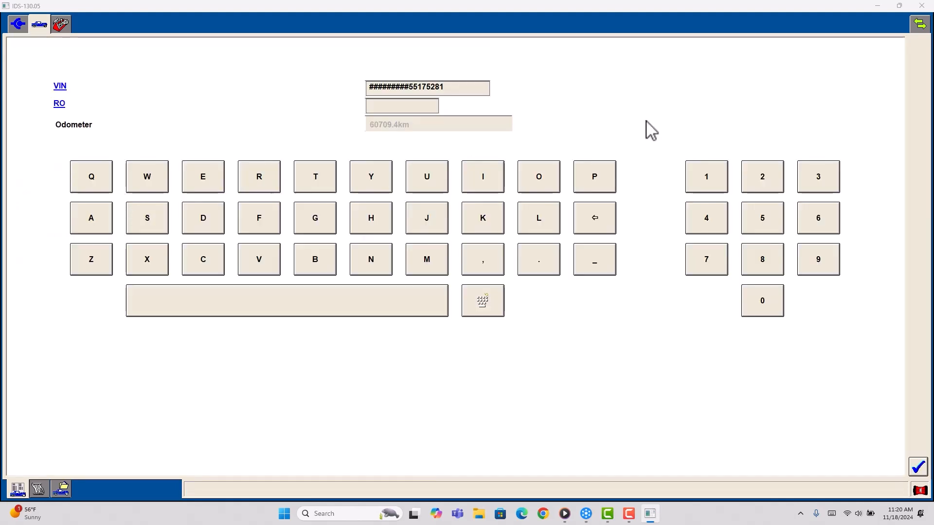